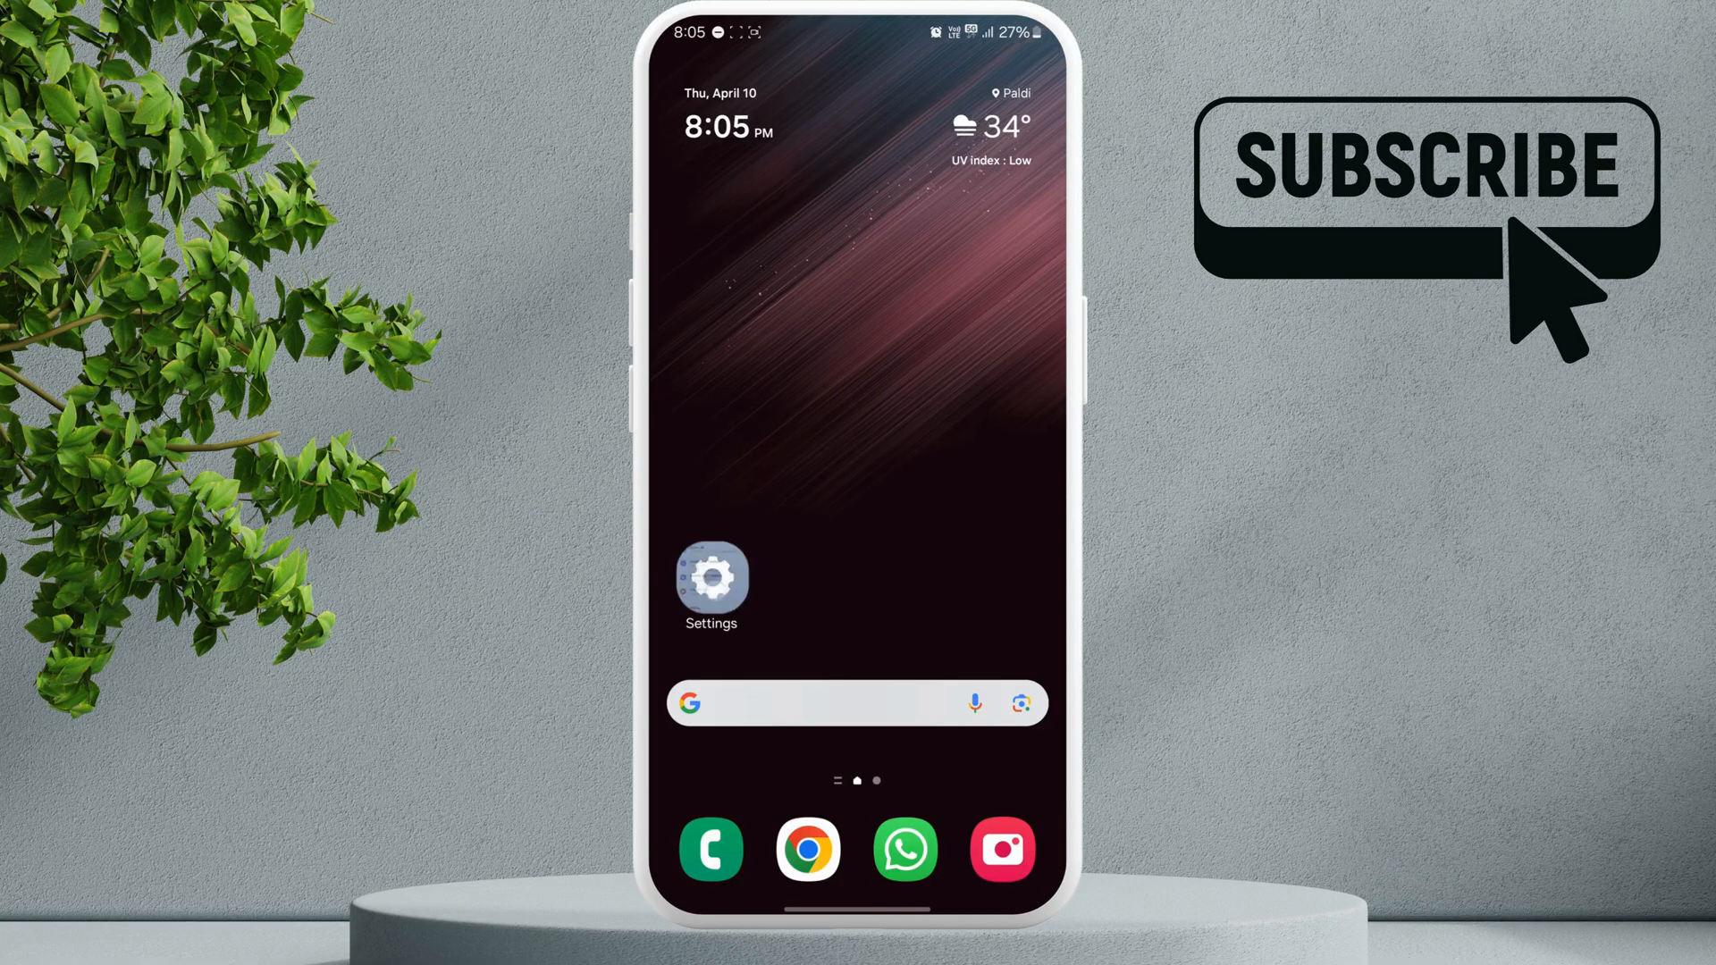
# Launch Settings from the home screen to reach the main categories list
pyautogui.click(710, 579)
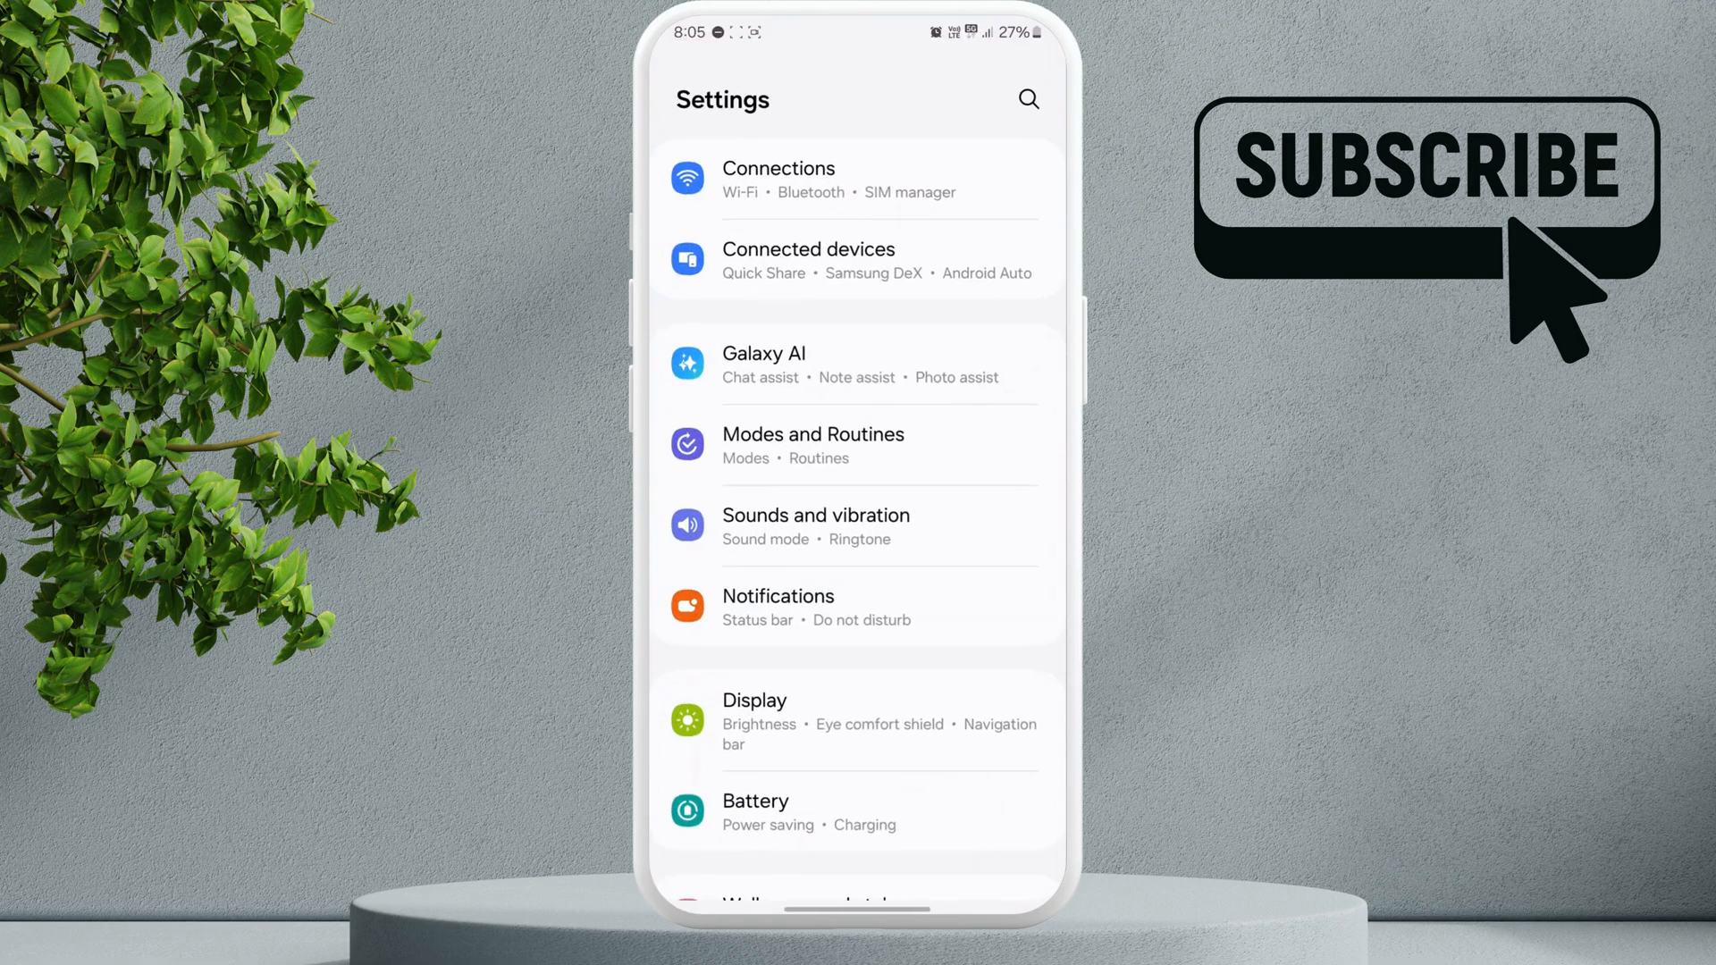
pyautogui.click(854, 525)
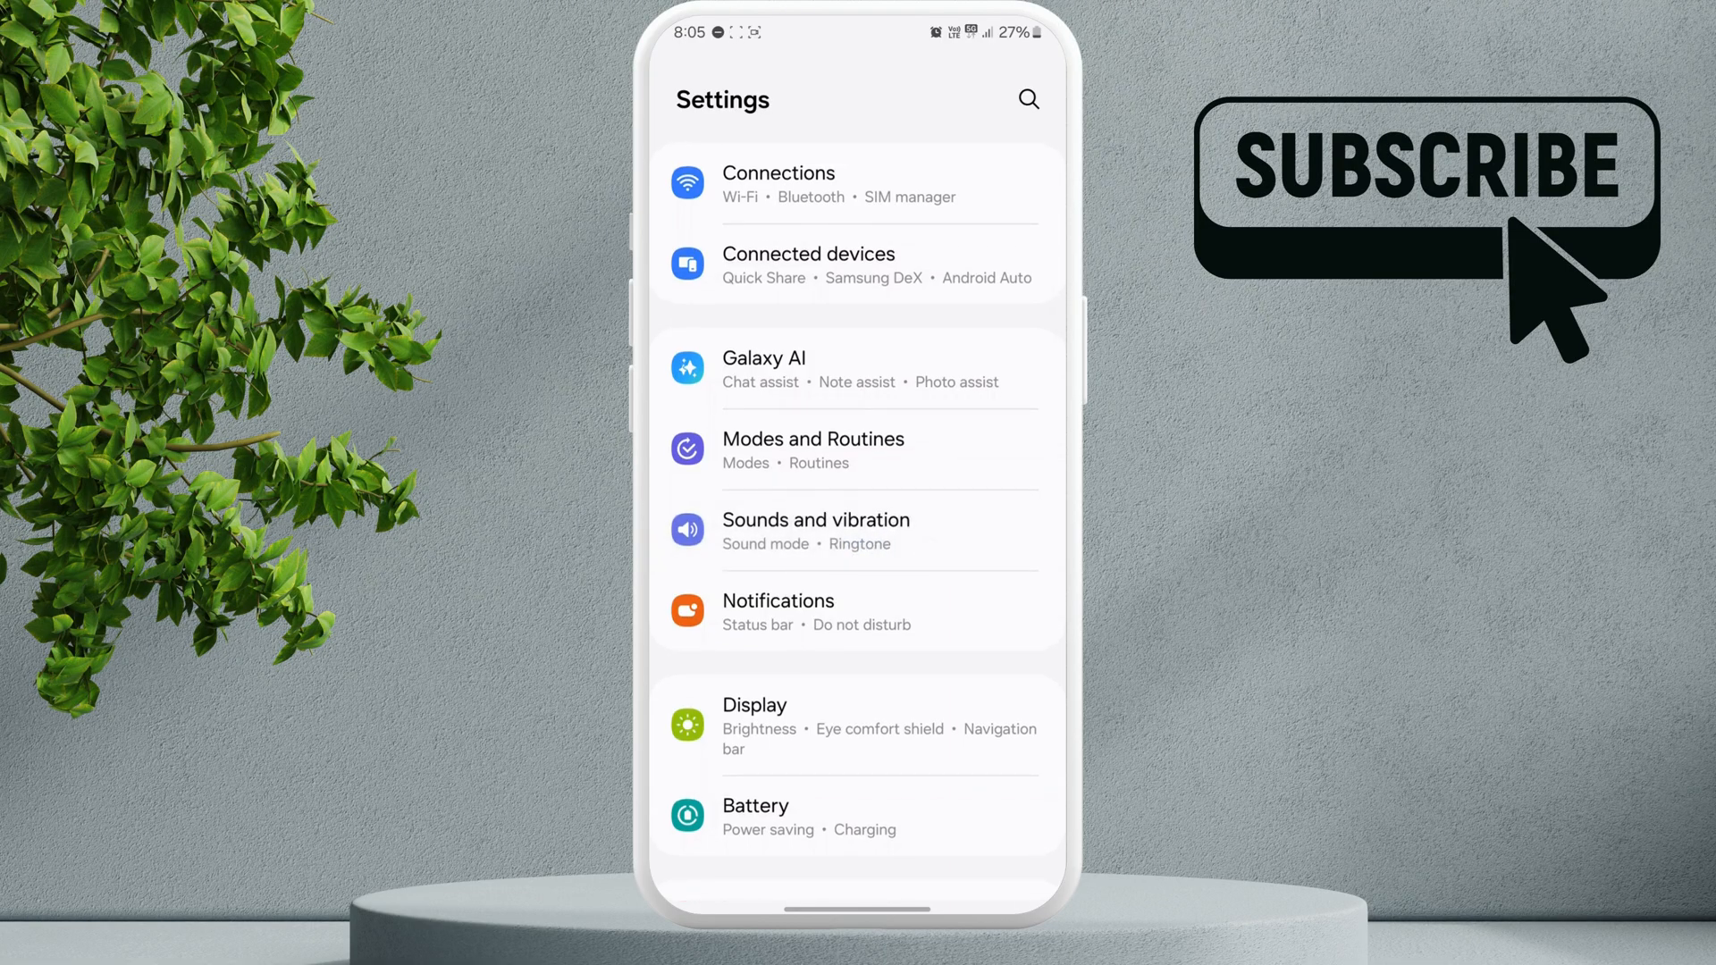
# In Sounds and vibration, confirm Call vibration uses the Basic call pattern and return
pyautogui.click(815, 529)
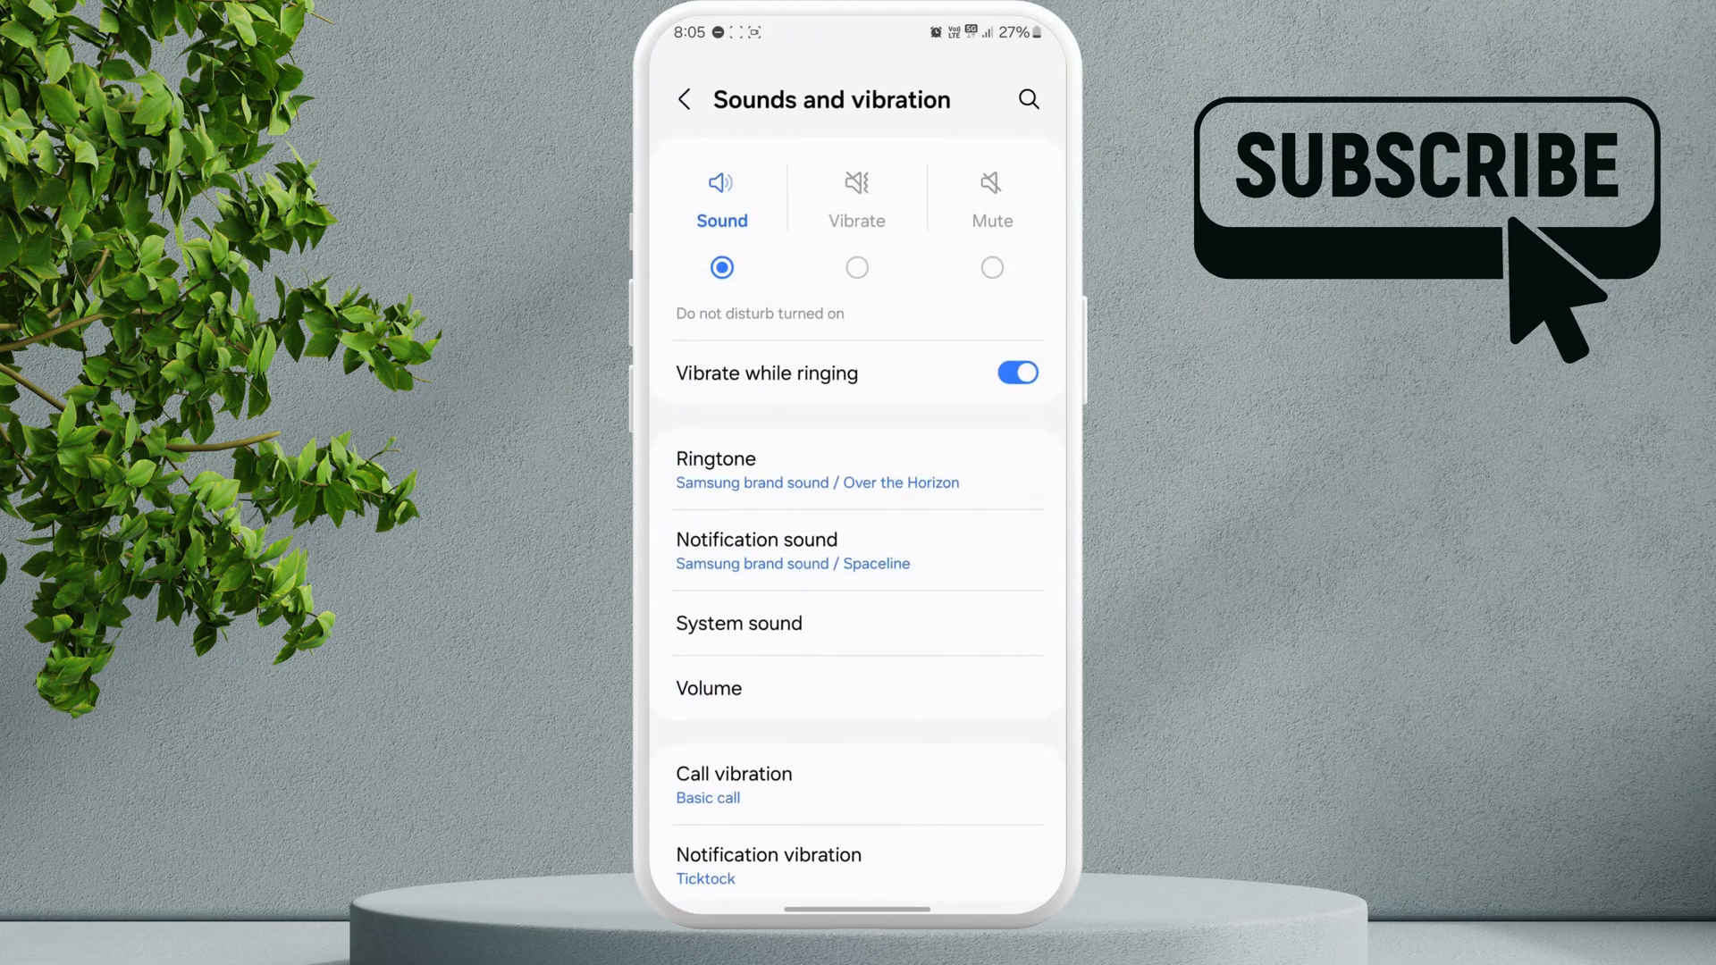
pyautogui.scroll(-3)
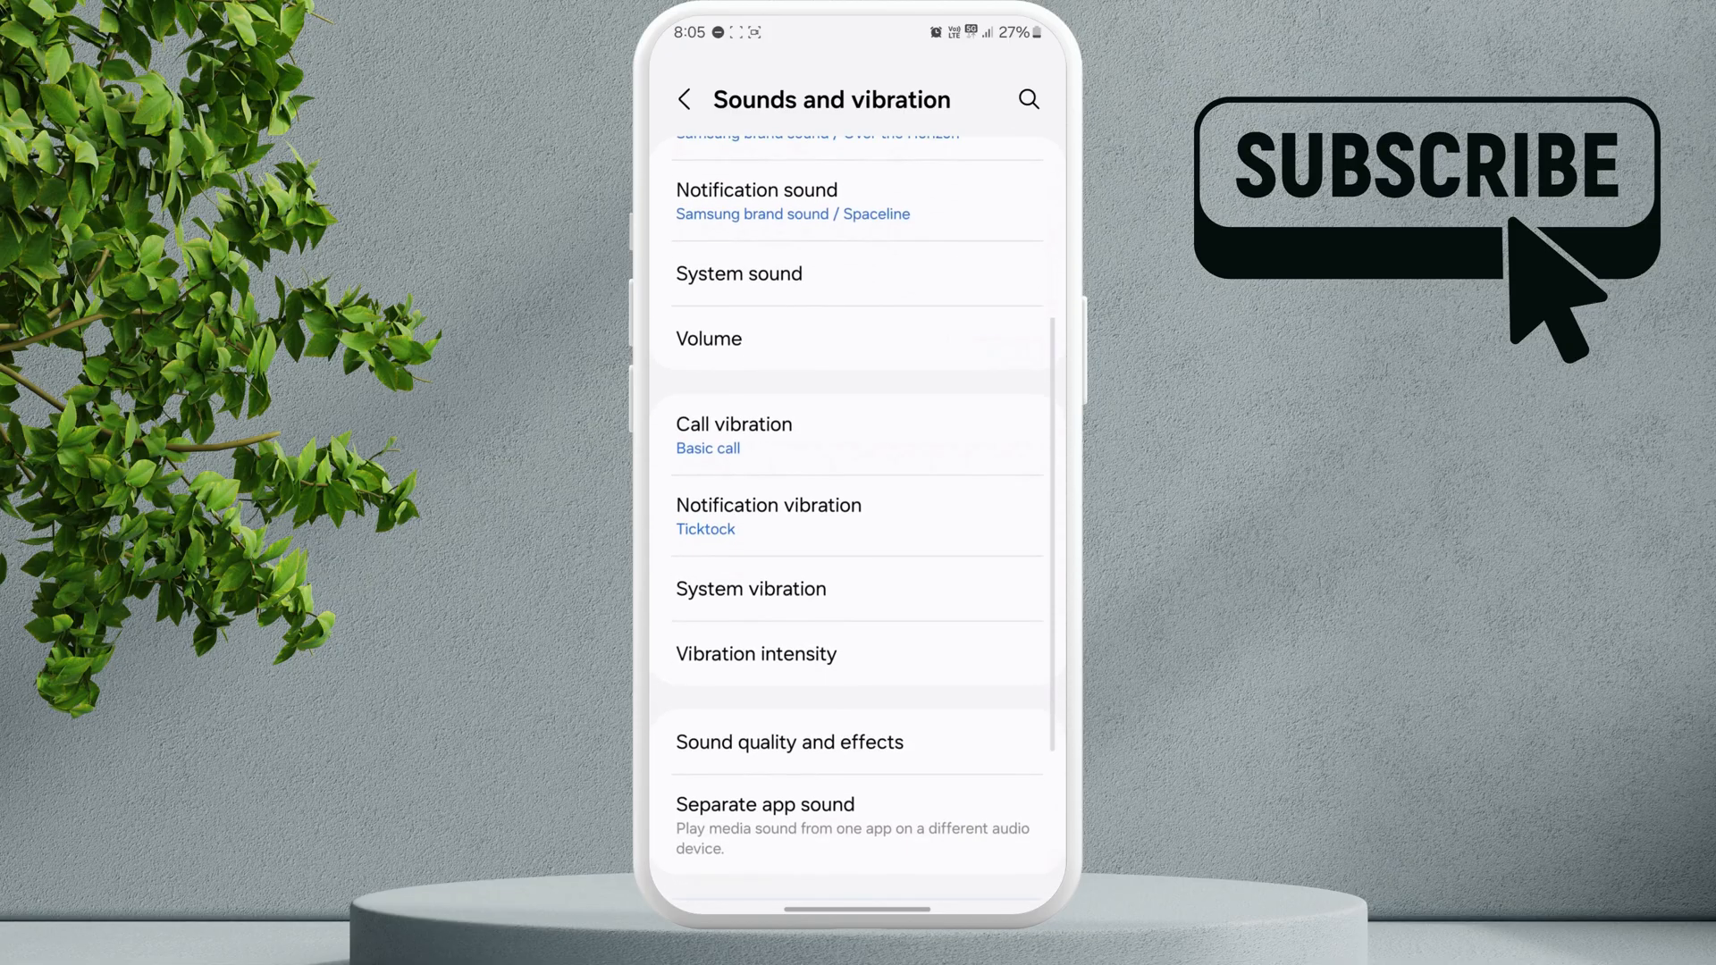
pyautogui.click(856, 434)
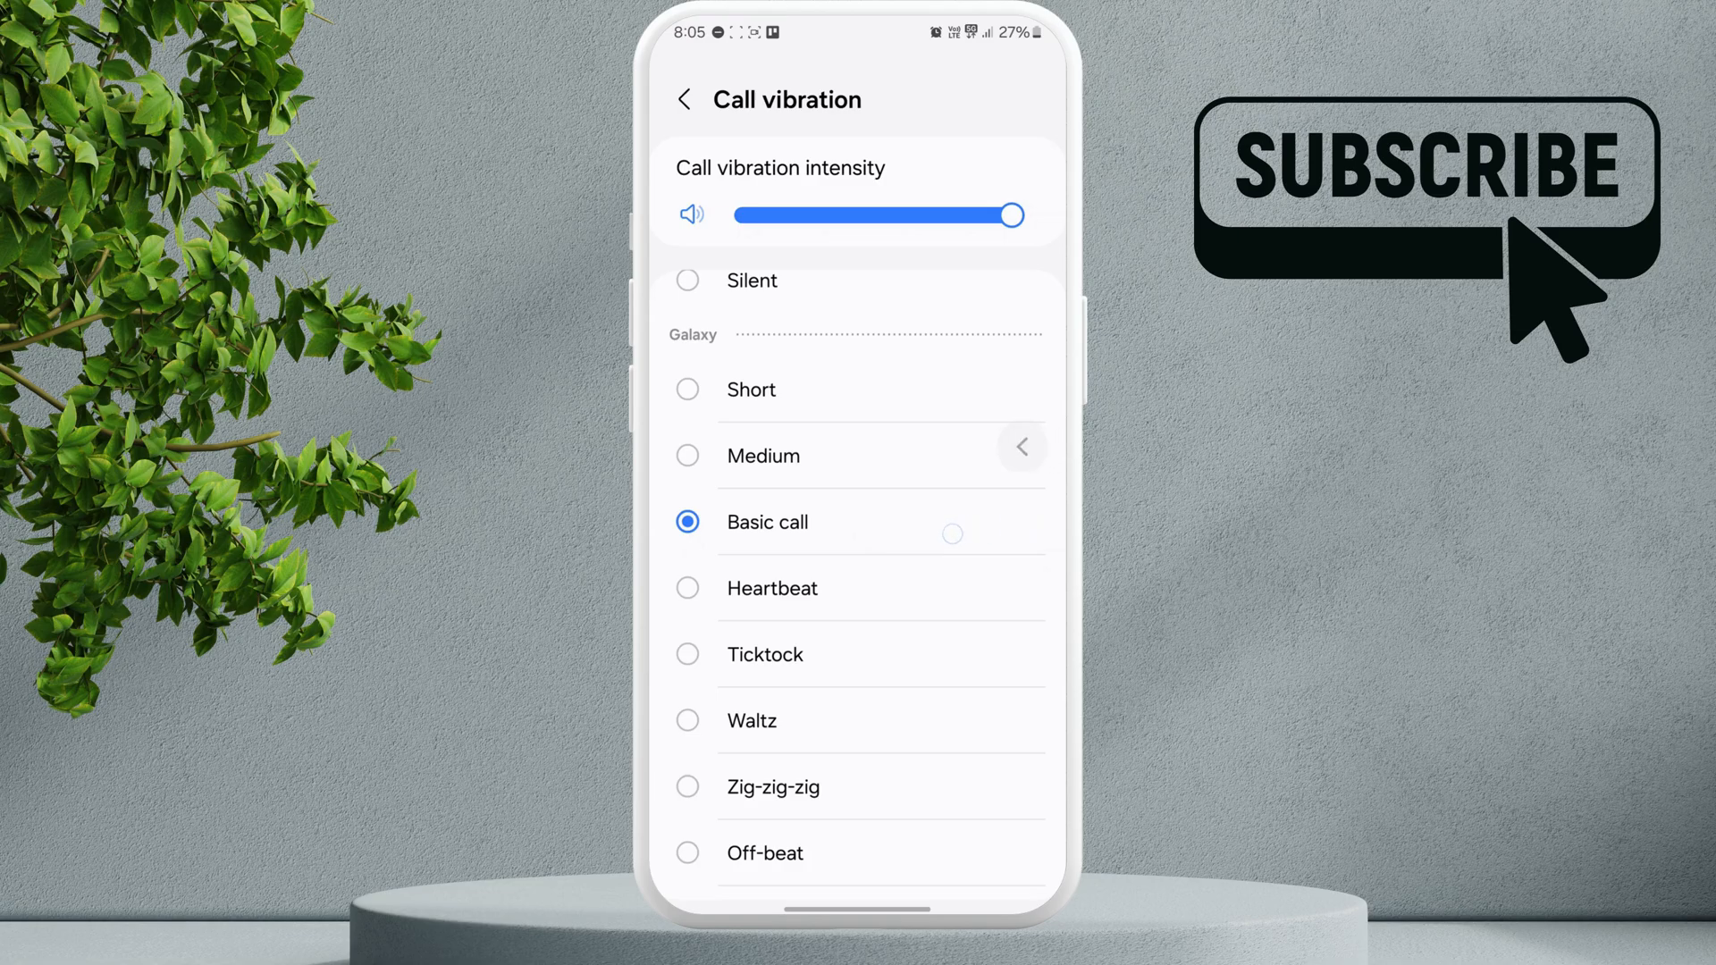
pyautogui.click(683, 100)
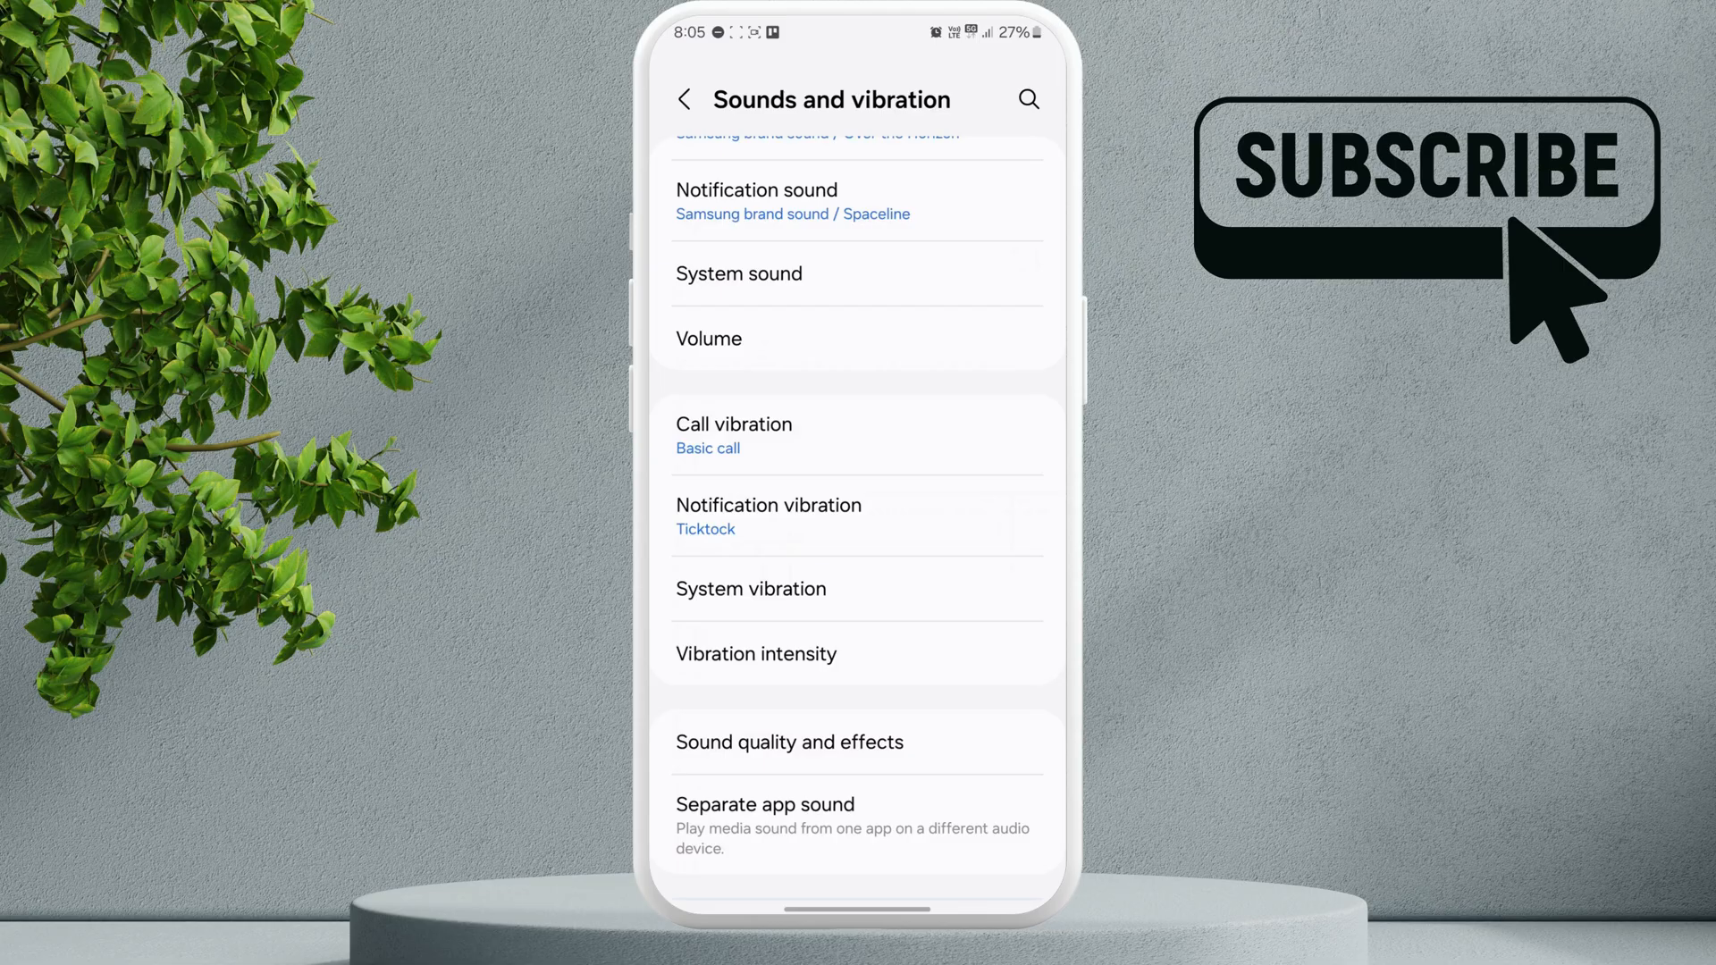
pyautogui.click(751, 588)
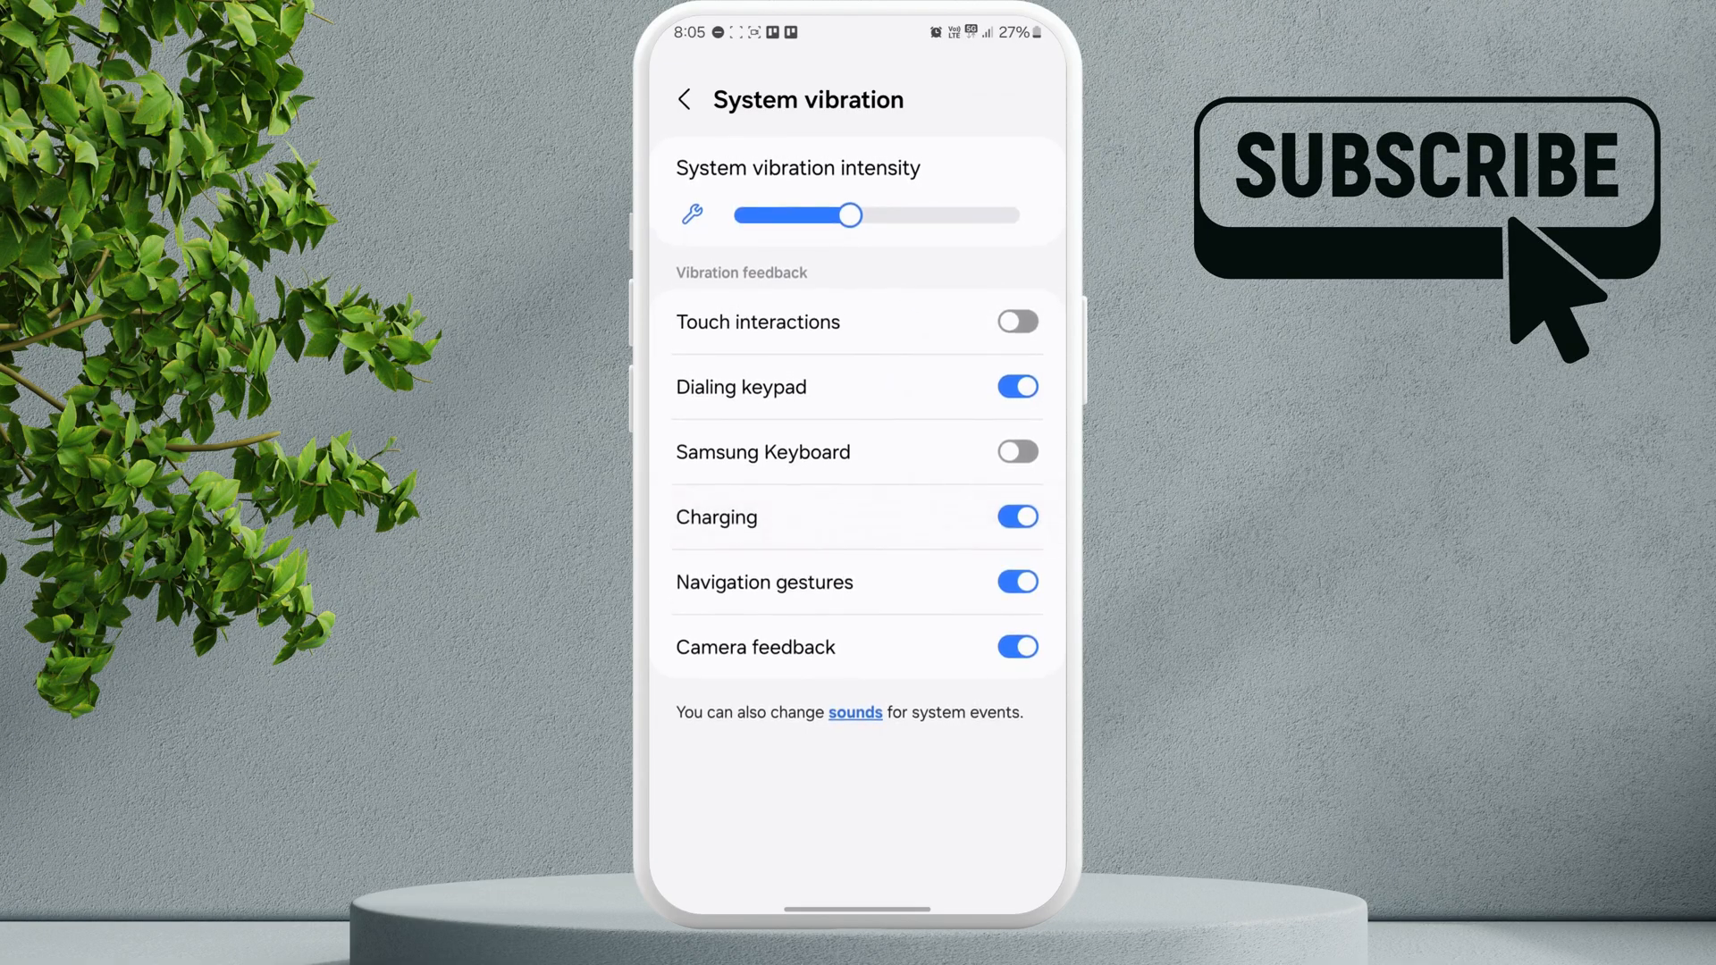
pyautogui.click(684, 100)
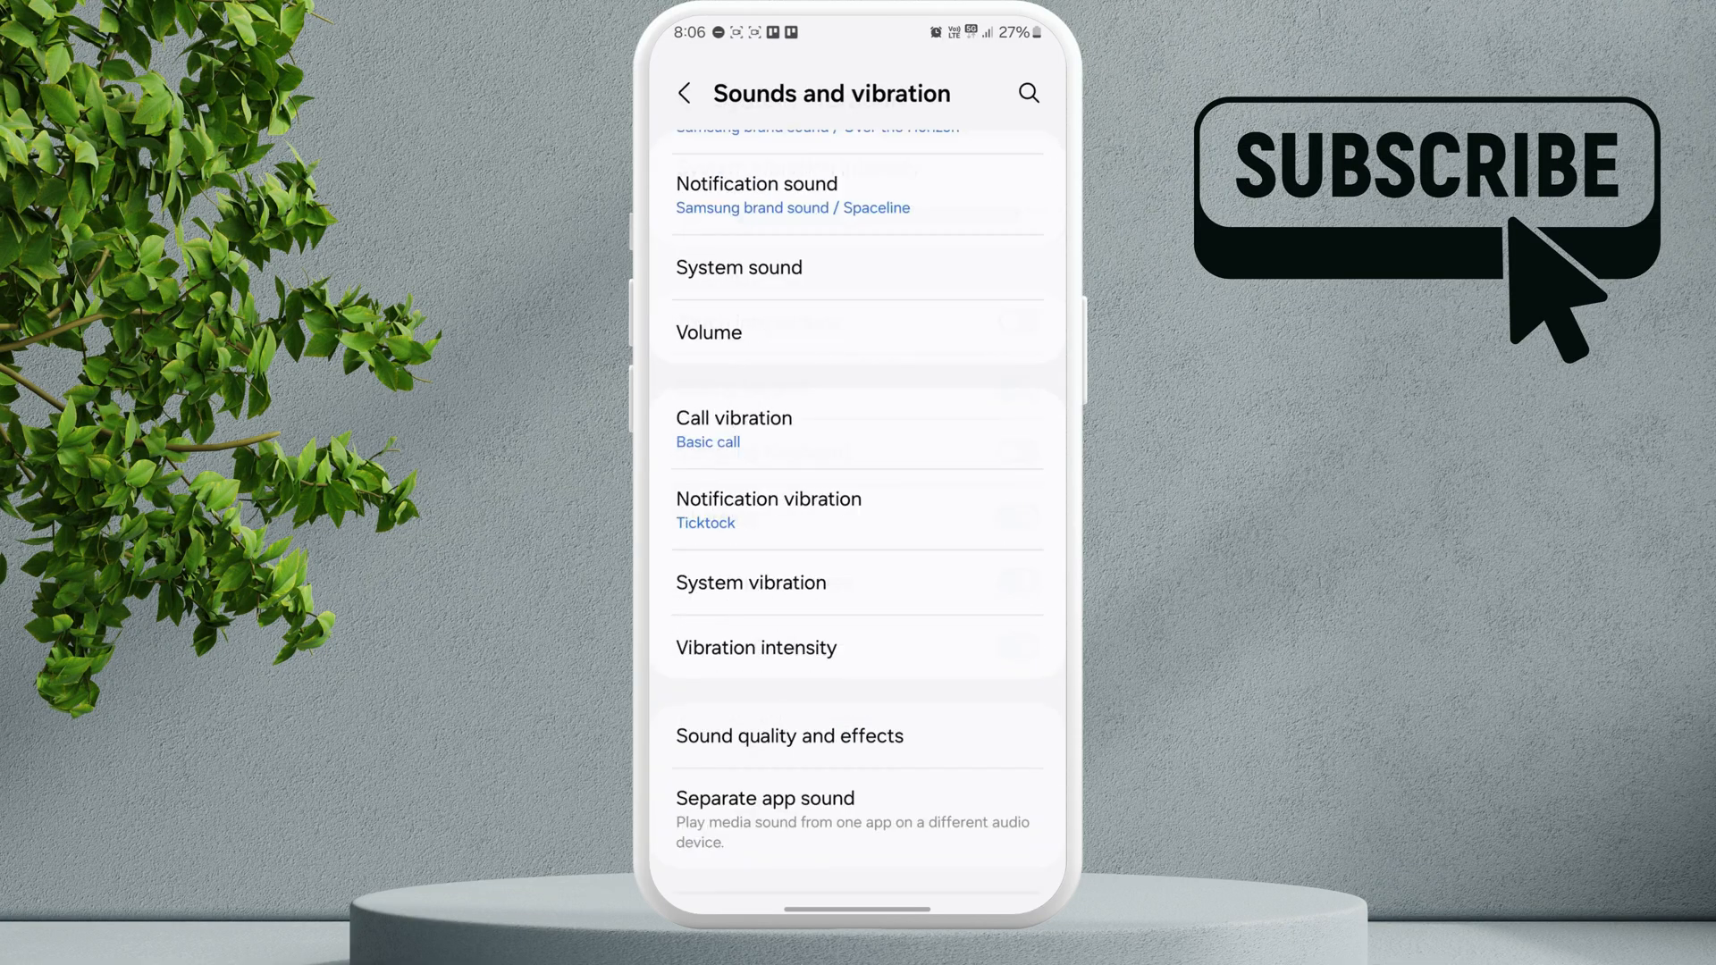
pyautogui.scroll(3)
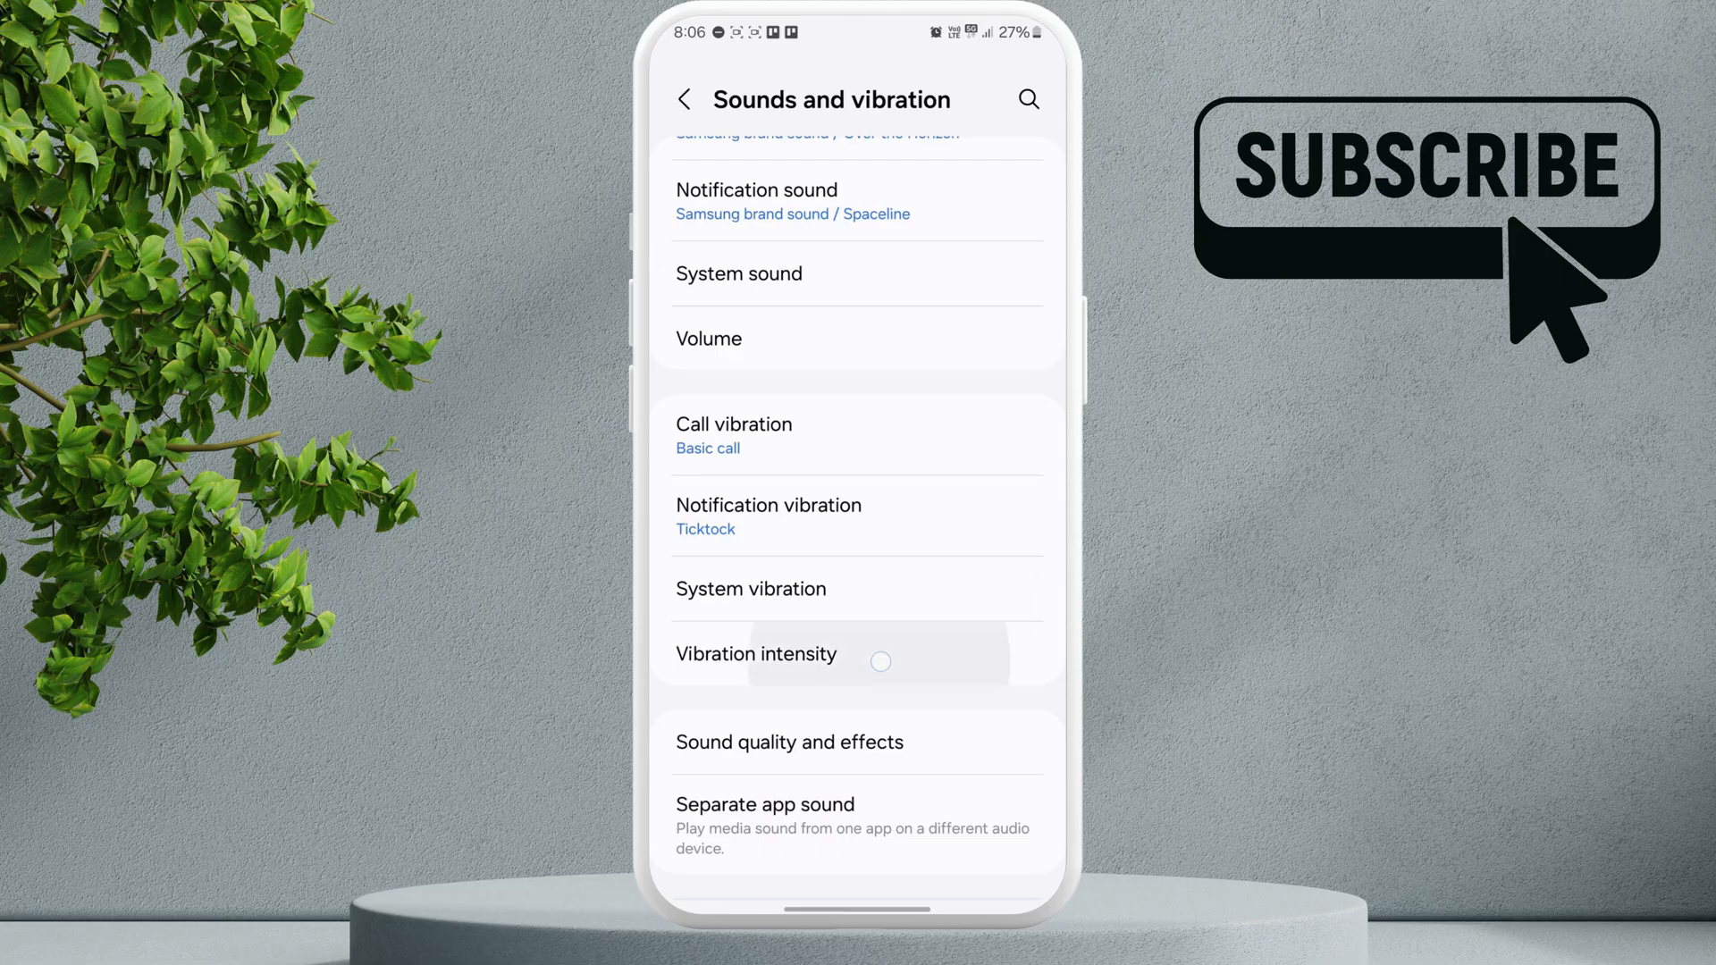
# Under Vibration intensity, enable 'Vibration sound for incoming calls' and go back
pyautogui.click(756, 654)
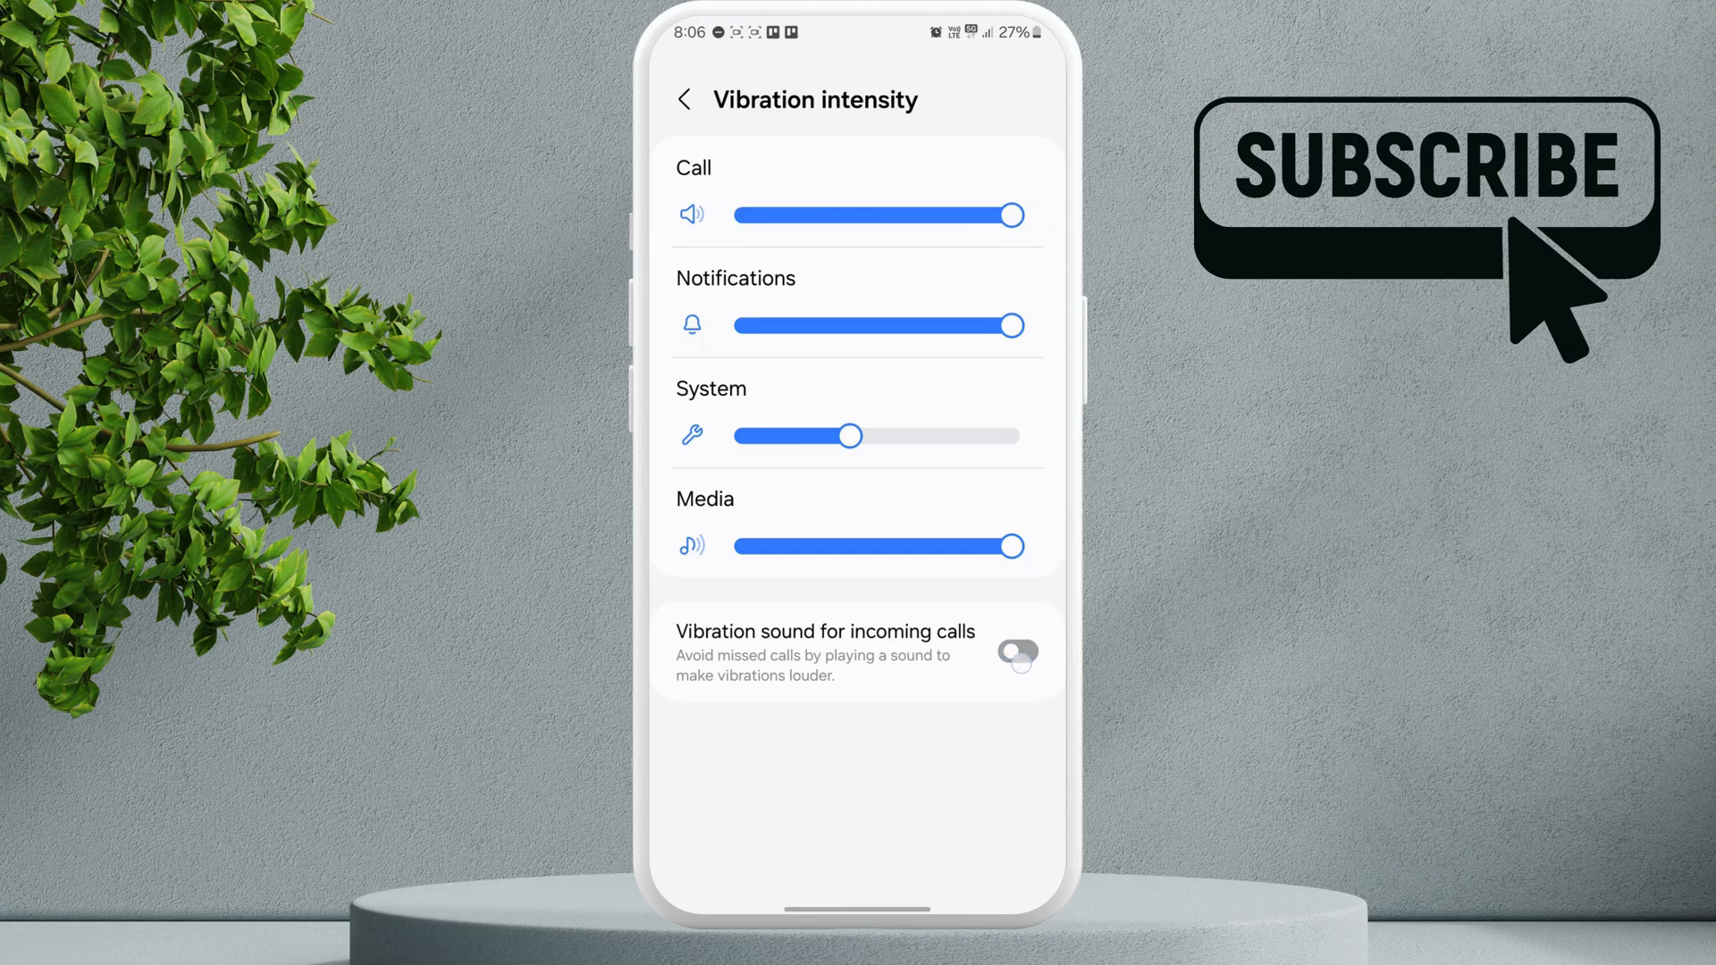
pyautogui.click(1015, 652)
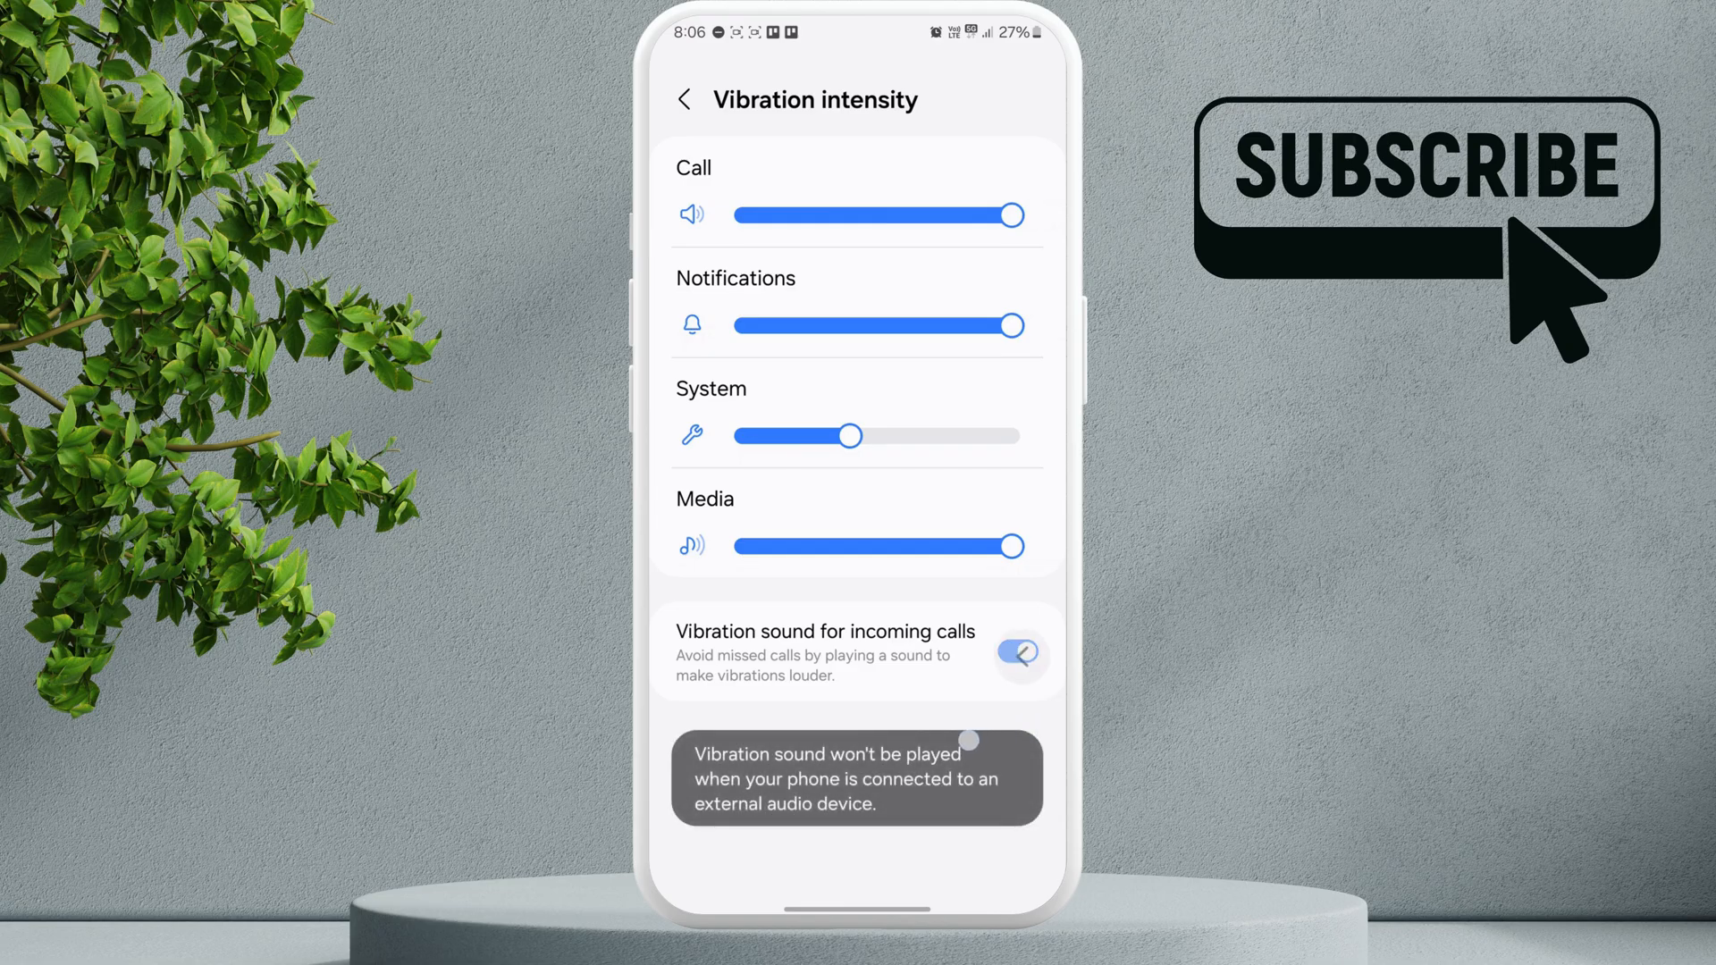
pyautogui.click(683, 100)
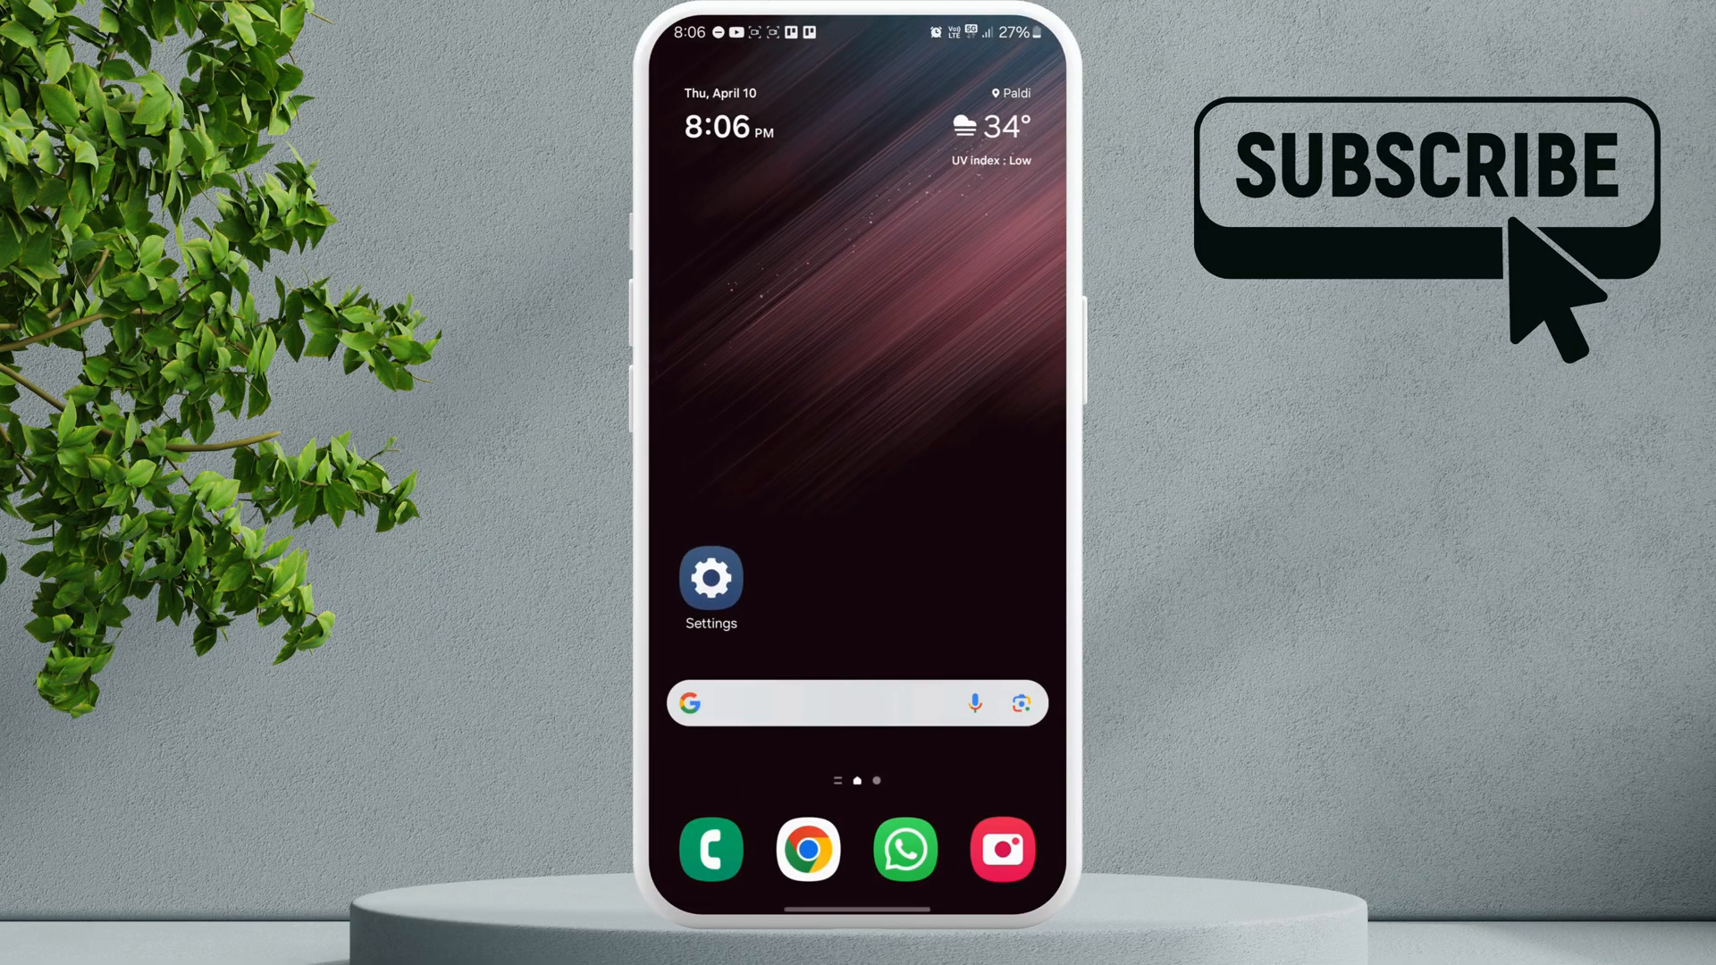
# Dial *#0*# for the diagnostic menu and start the VIBRATION motor test
pyautogui.click(709, 847)
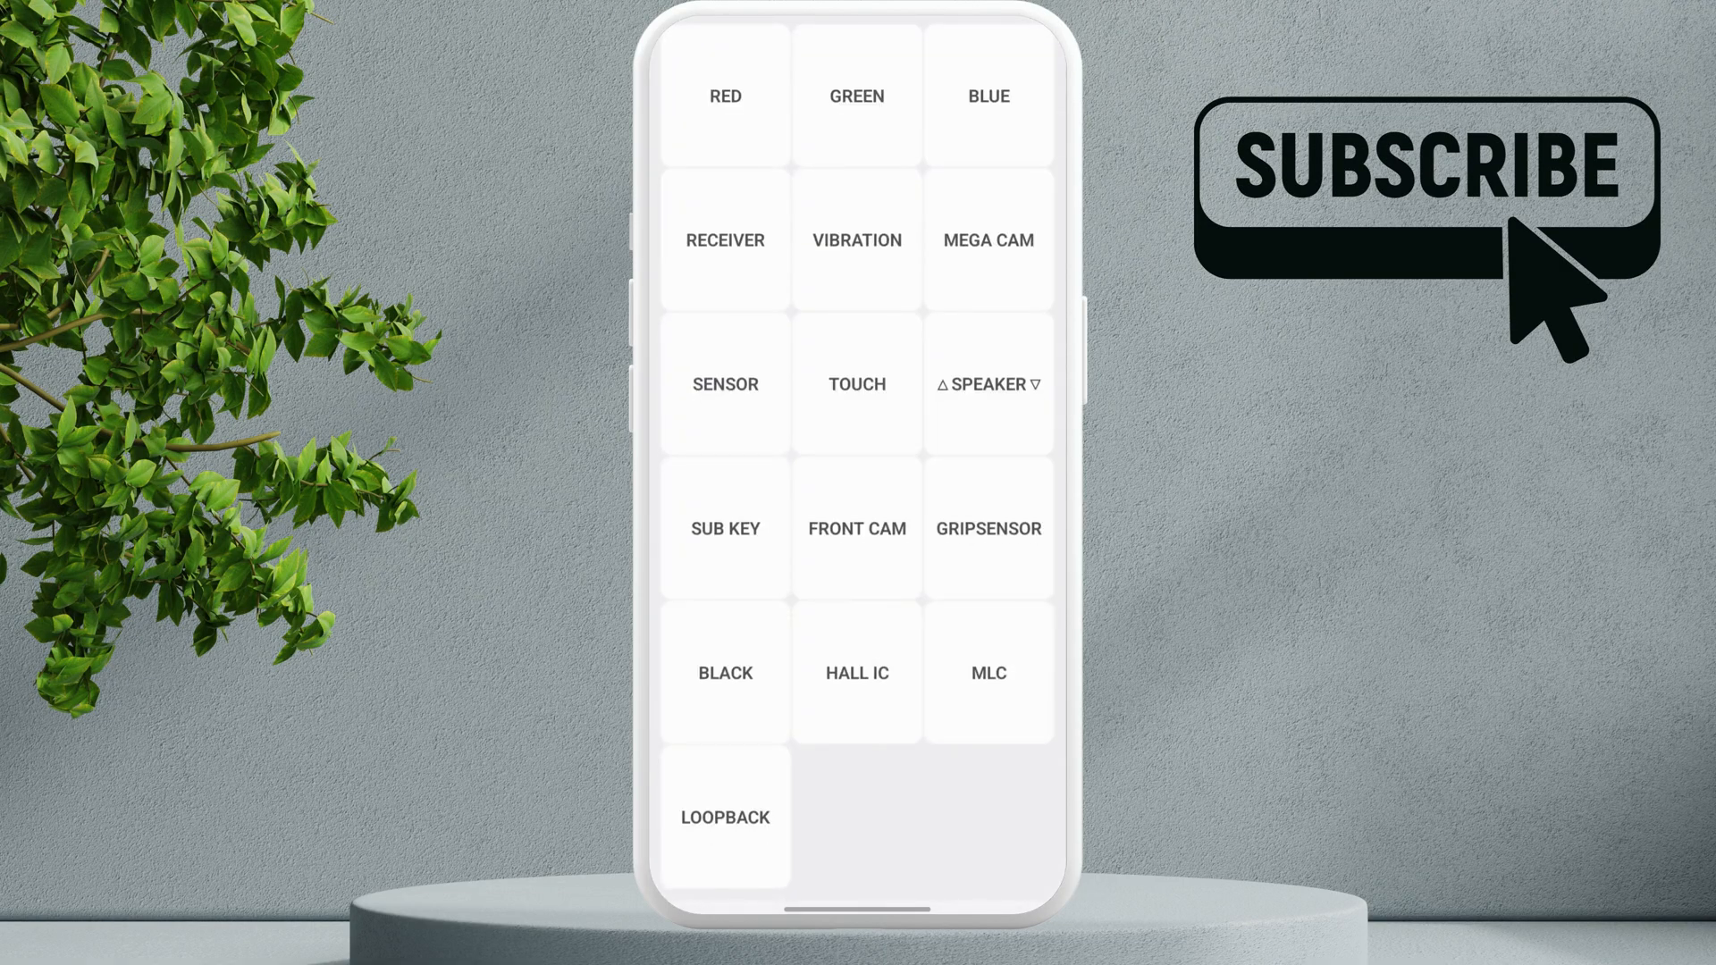
pyautogui.click(856, 240)
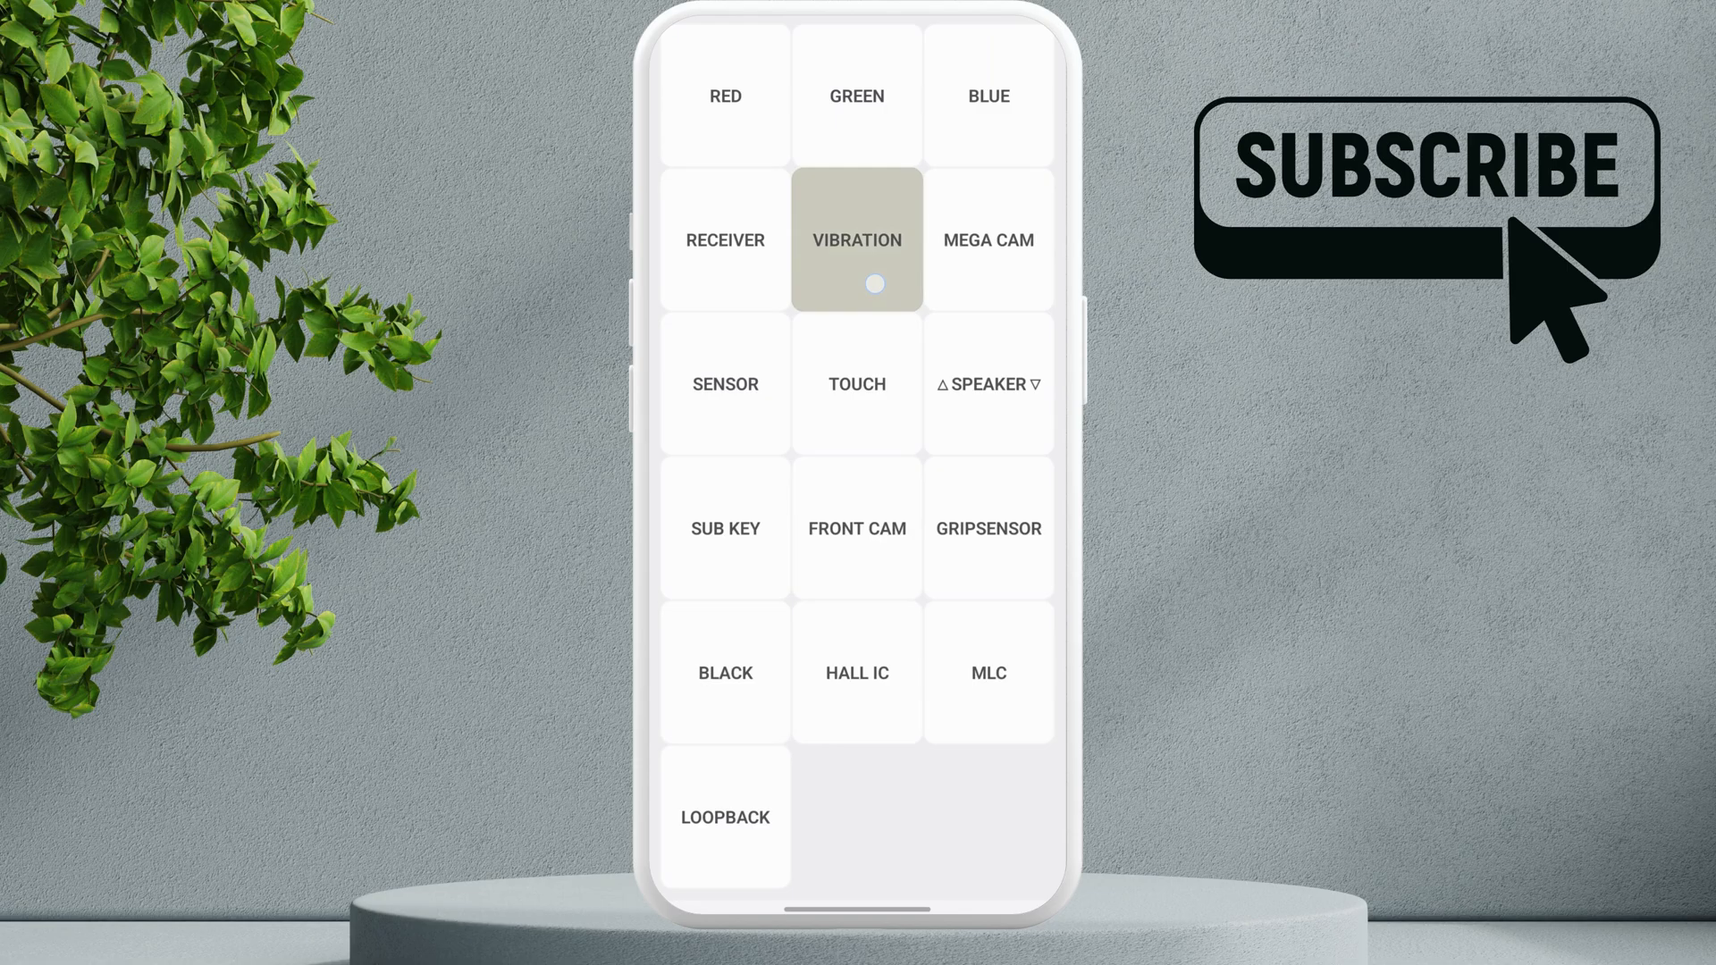